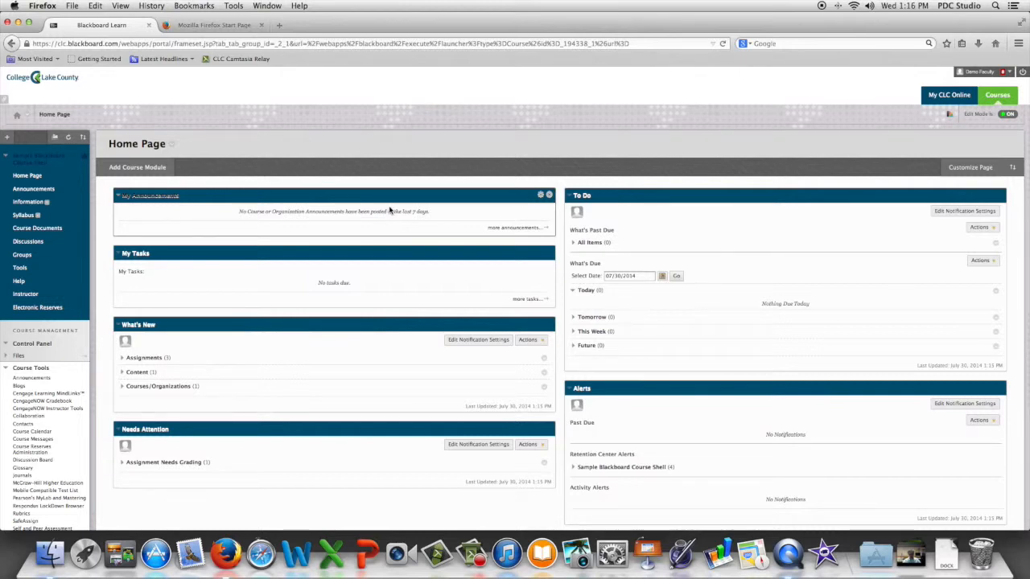
Scroll down the course home page to the Course Tools list
scroll("down", 3)
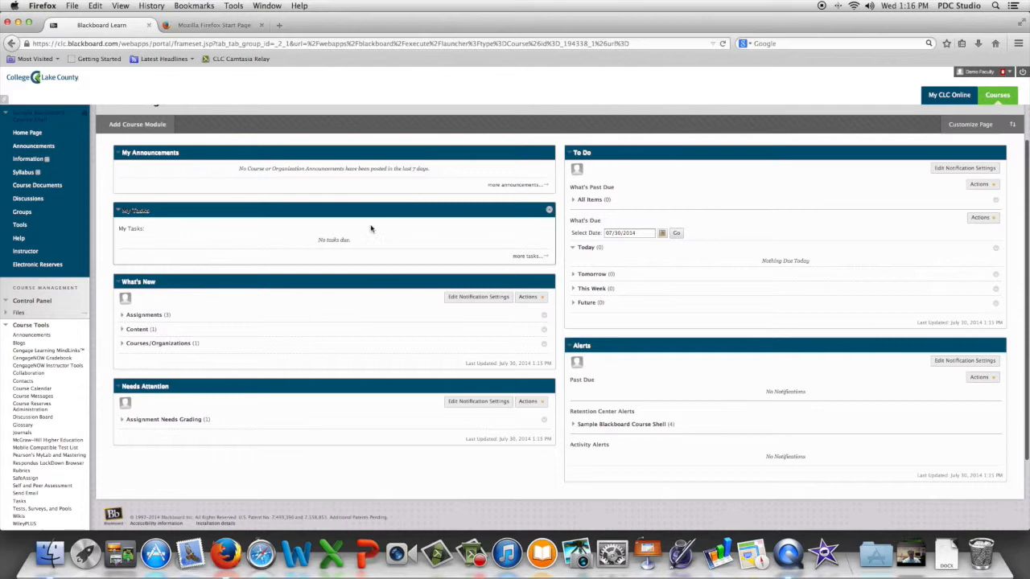
scroll("down", 3)
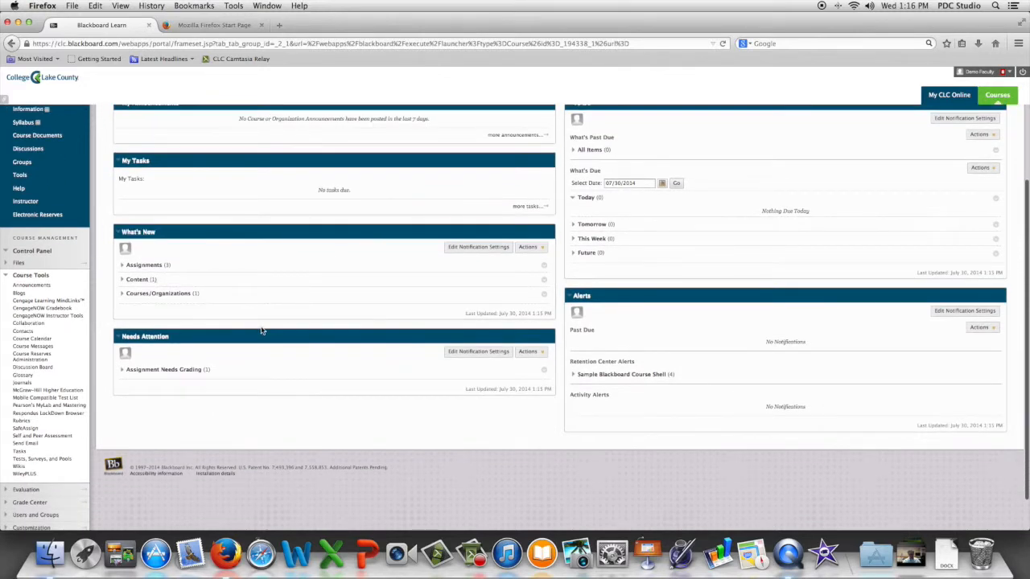
mouse_move(154, 421)
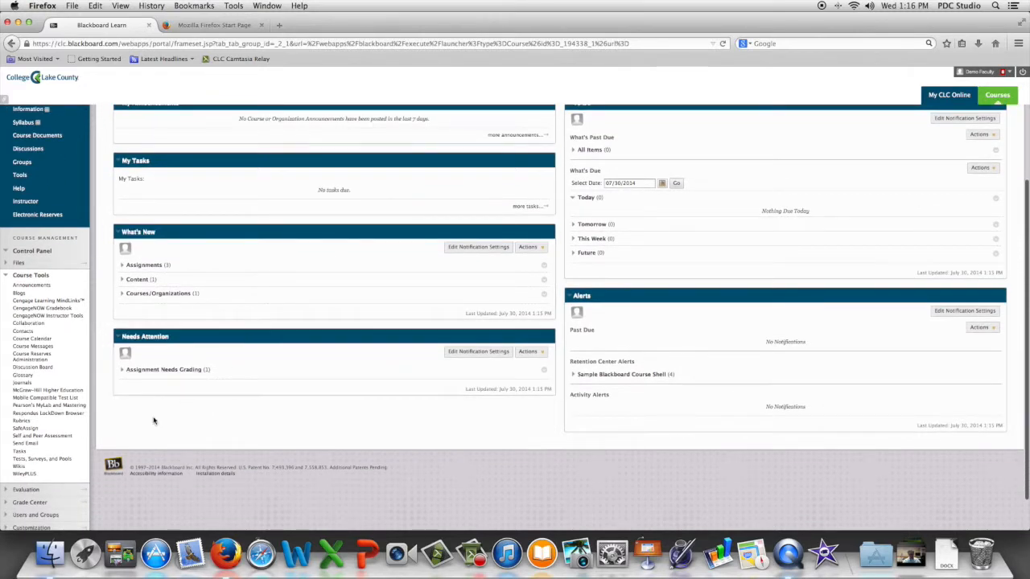
mouse_move(42, 459)
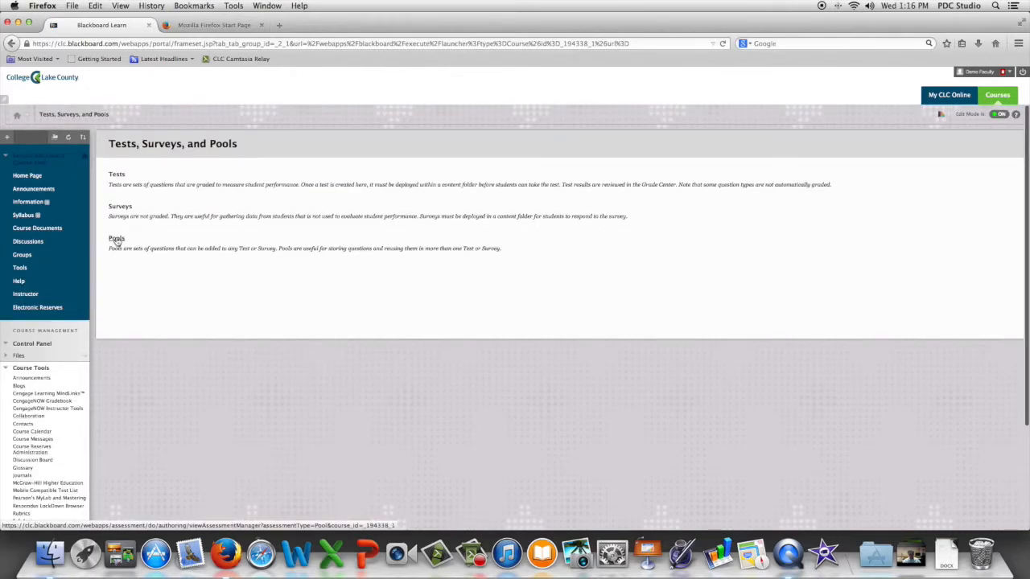
Open Pools, choose Import Pool, and bring up the file browser for the pool file
left_click(117, 239)
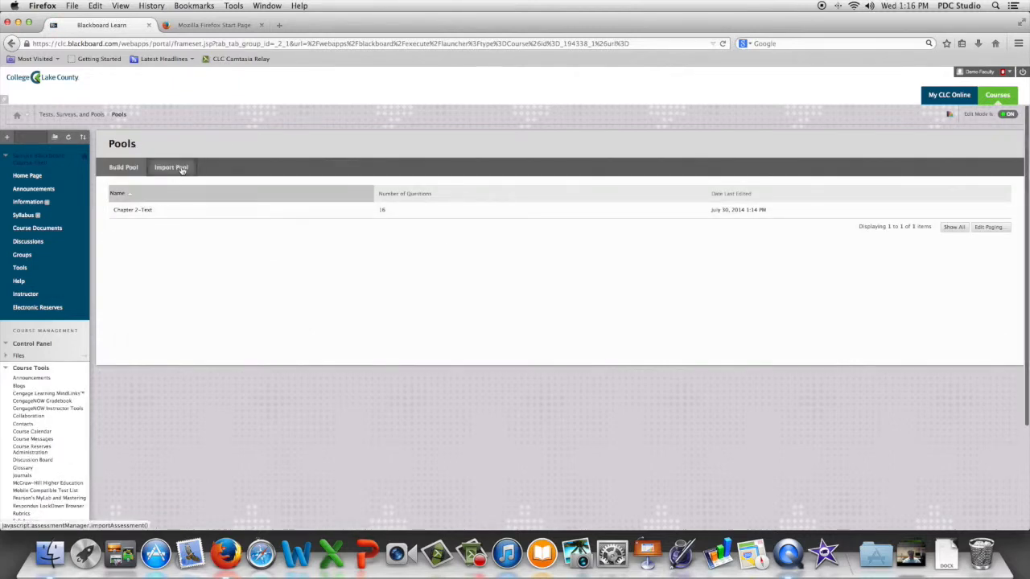
left_click(171, 167)
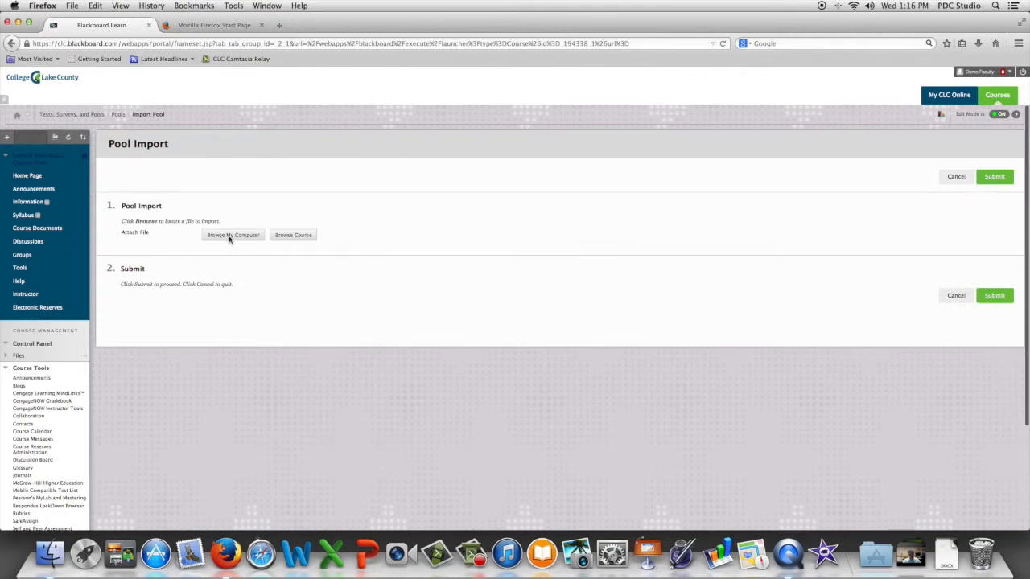
left_click(233, 235)
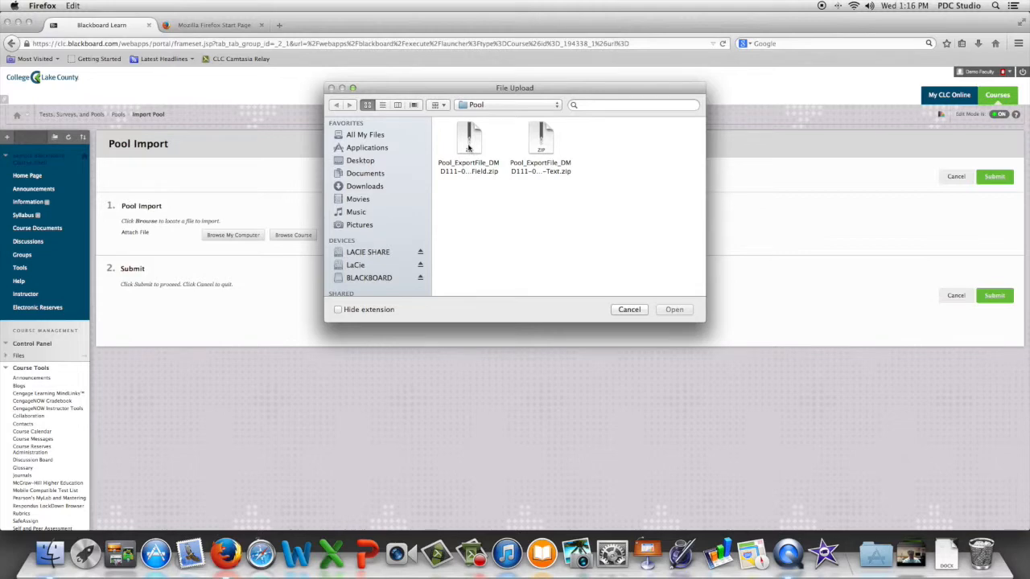
Attach the Chapter 1-The Field pool export zip to the import form
left_click(469, 149)
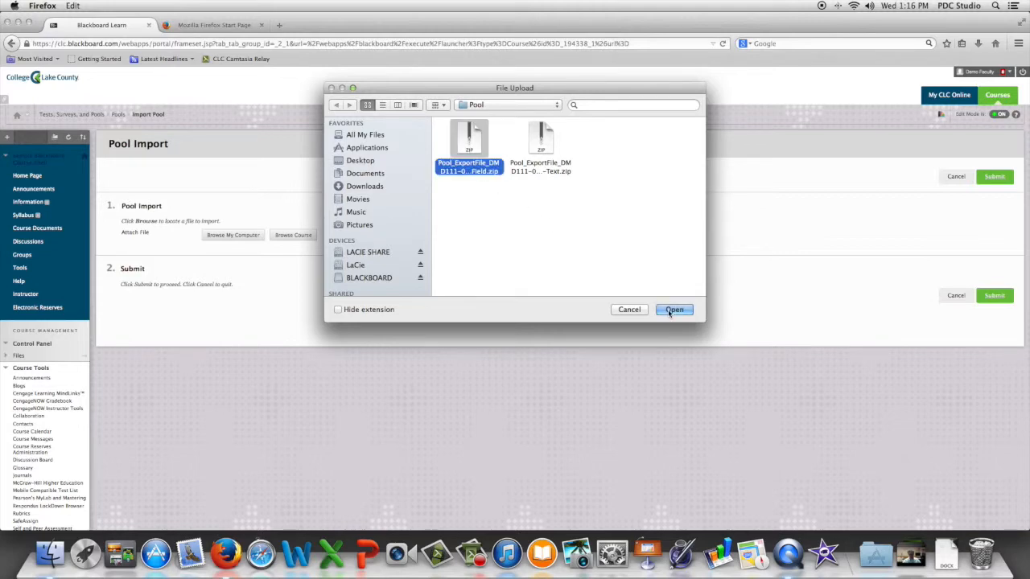
left_click(673, 310)
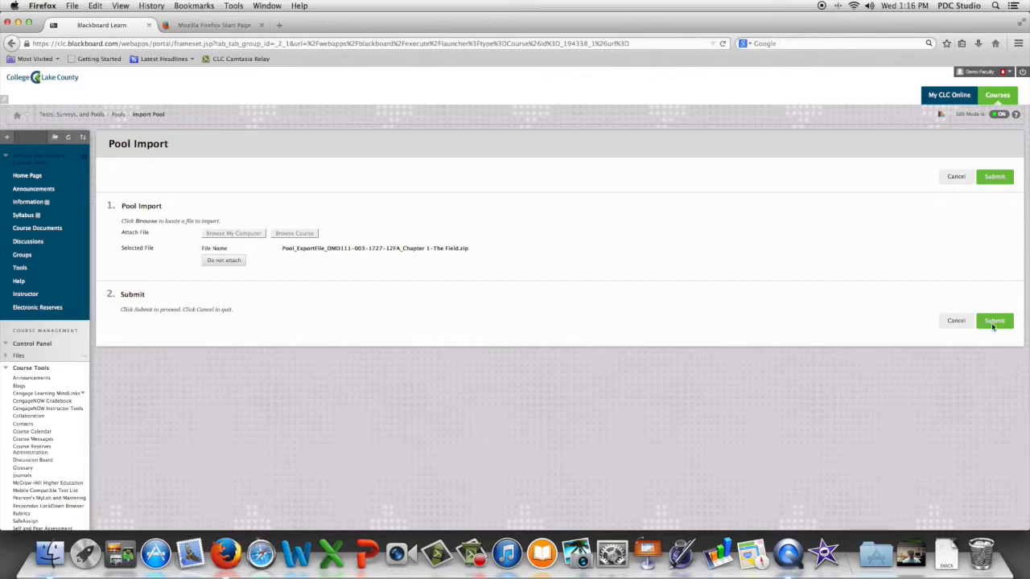
Submit the Chapter 1-The Field pool import and wait for completion
left_click(994, 321)
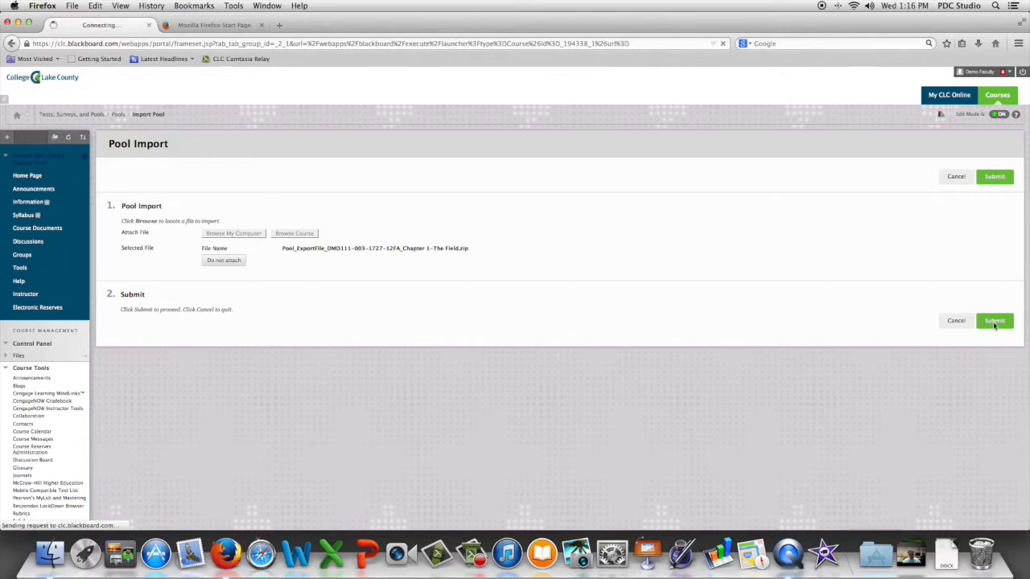
left_click(994, 320)
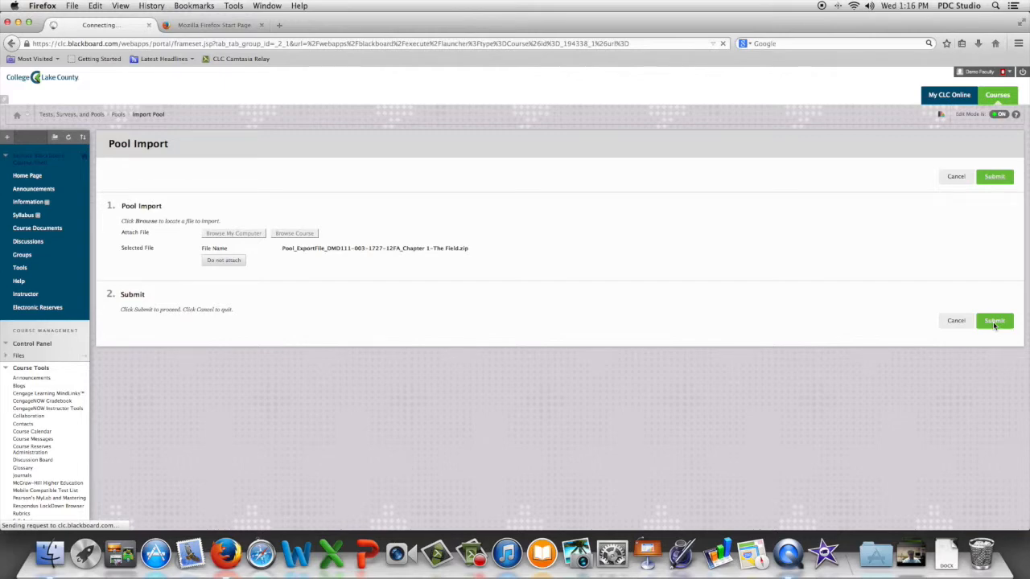
left_click(995, 320)
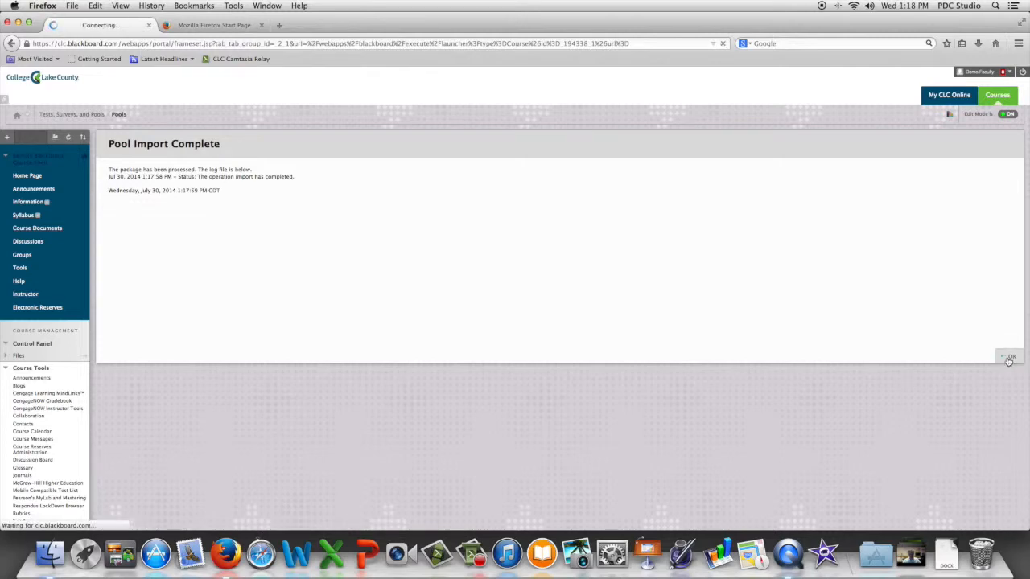
Confirm the completed import with OK to return to the Pools list
left_click(1009, 358)
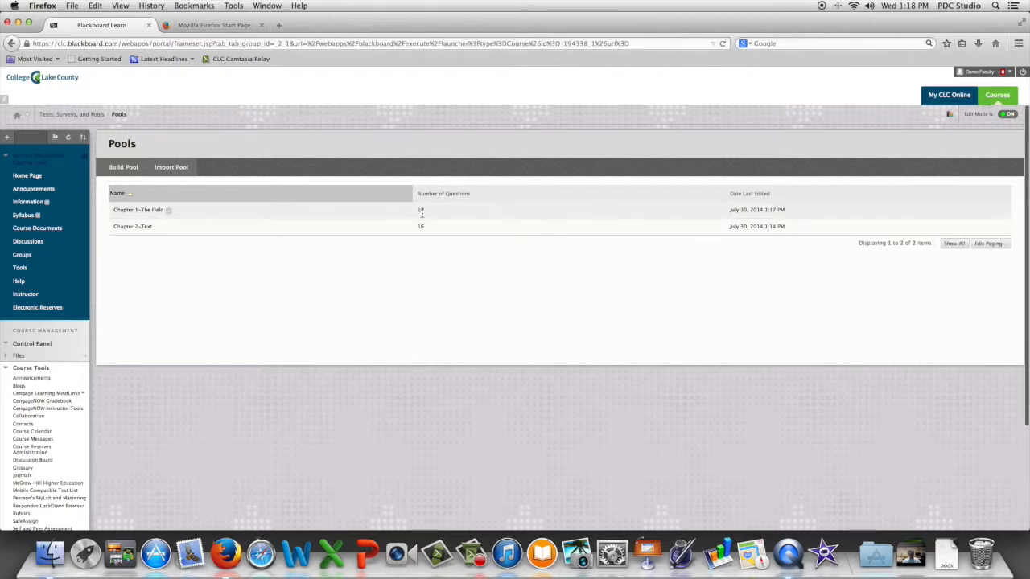
mouse_move(421, 226)
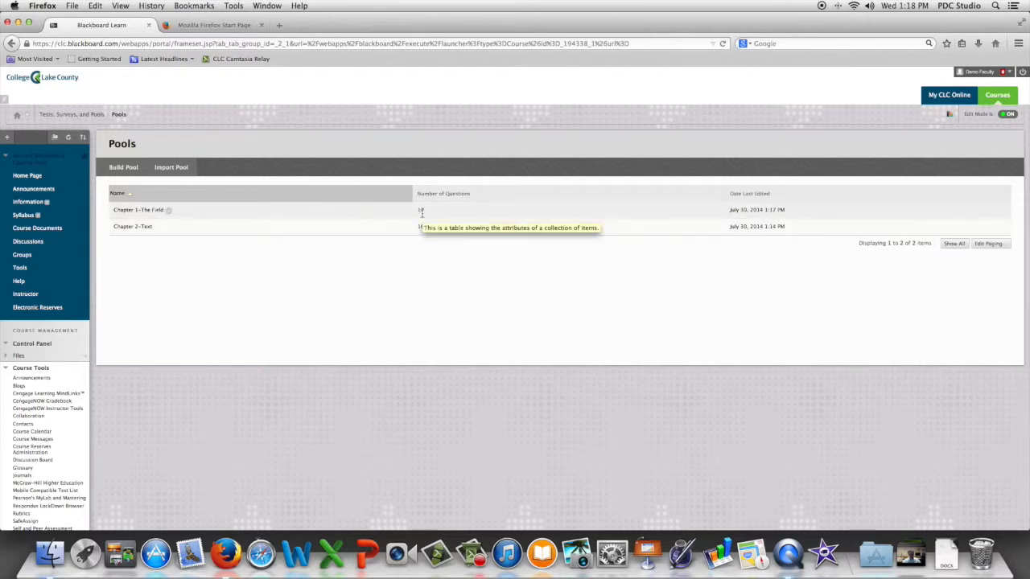